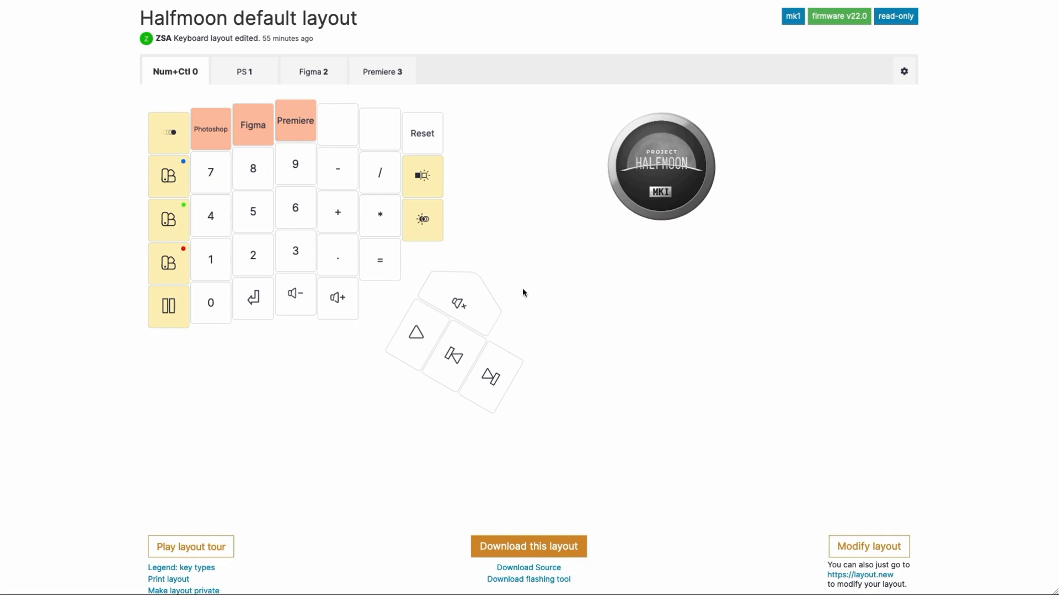
{"action": "mouse_move", "coordinate": [526, 290]}
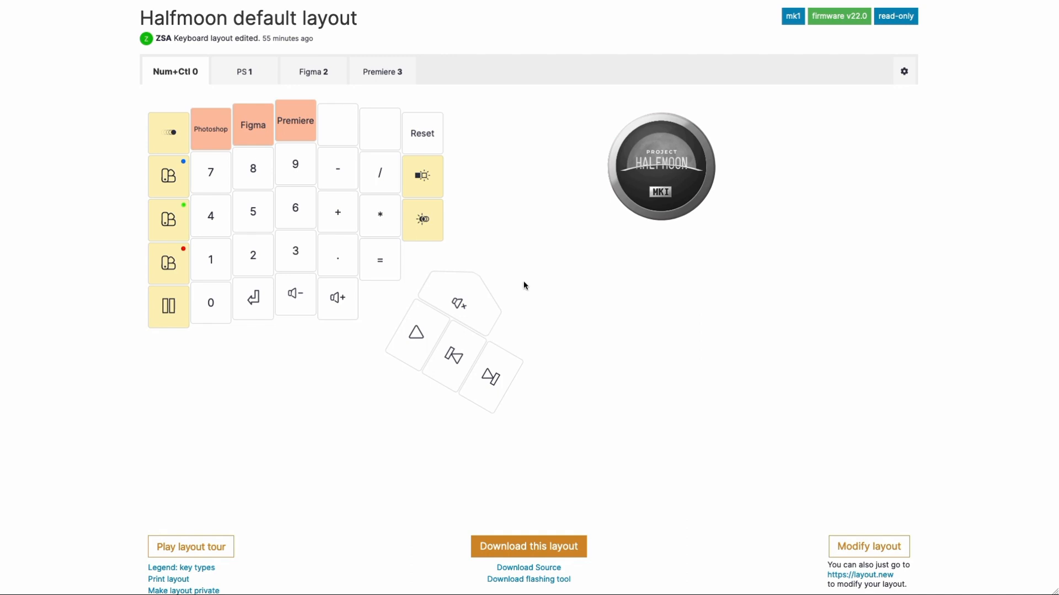
{"action": "mouse_move", "coordinate": [526, 281]}
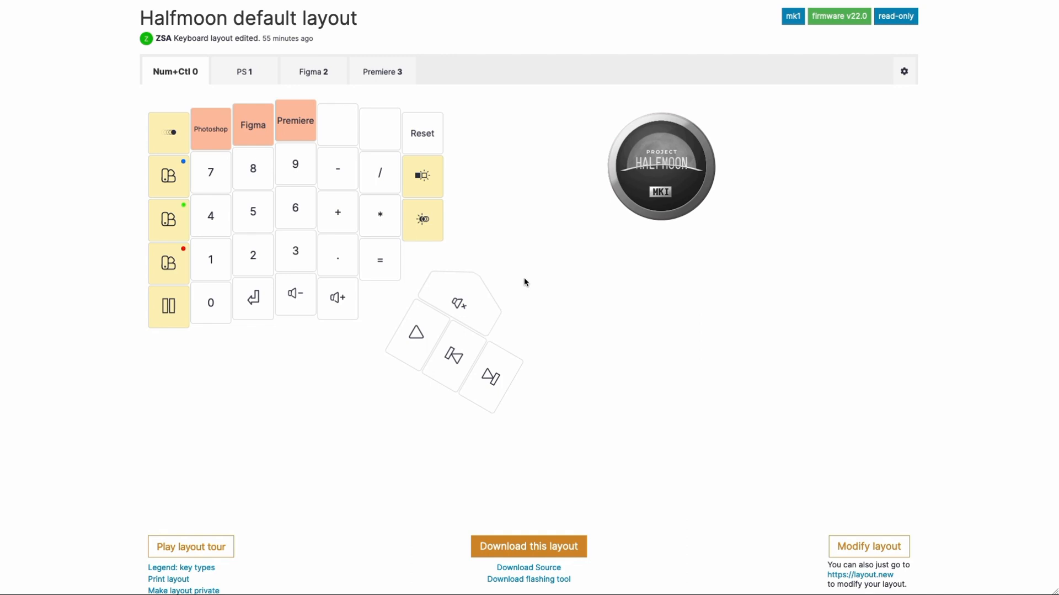
{"action": "mouse_move", "coordinate": [526, 280]}
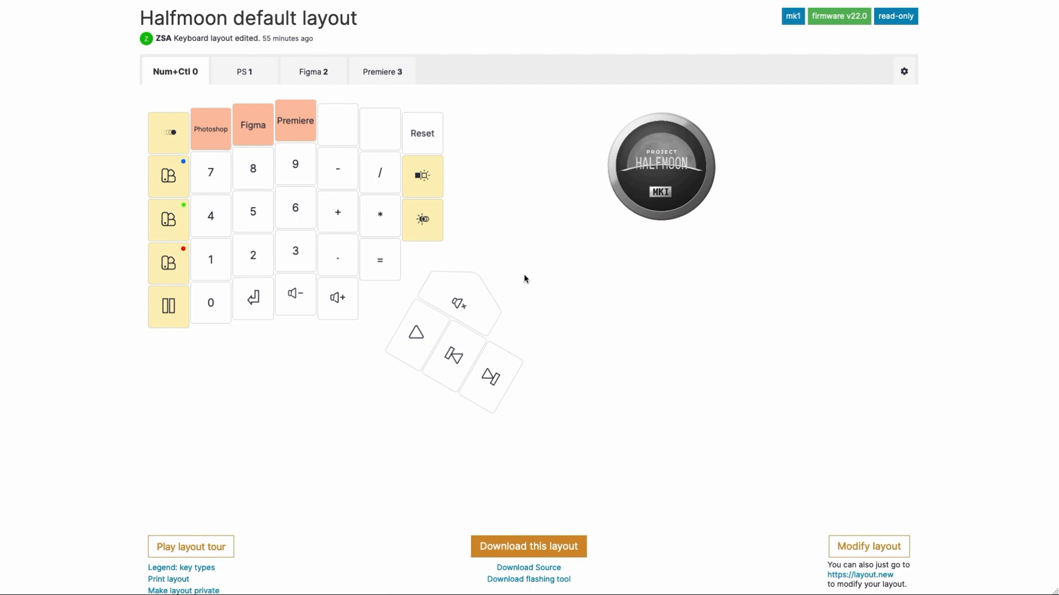
{"action": "mouse_move", "coordinate": [362, 404]}
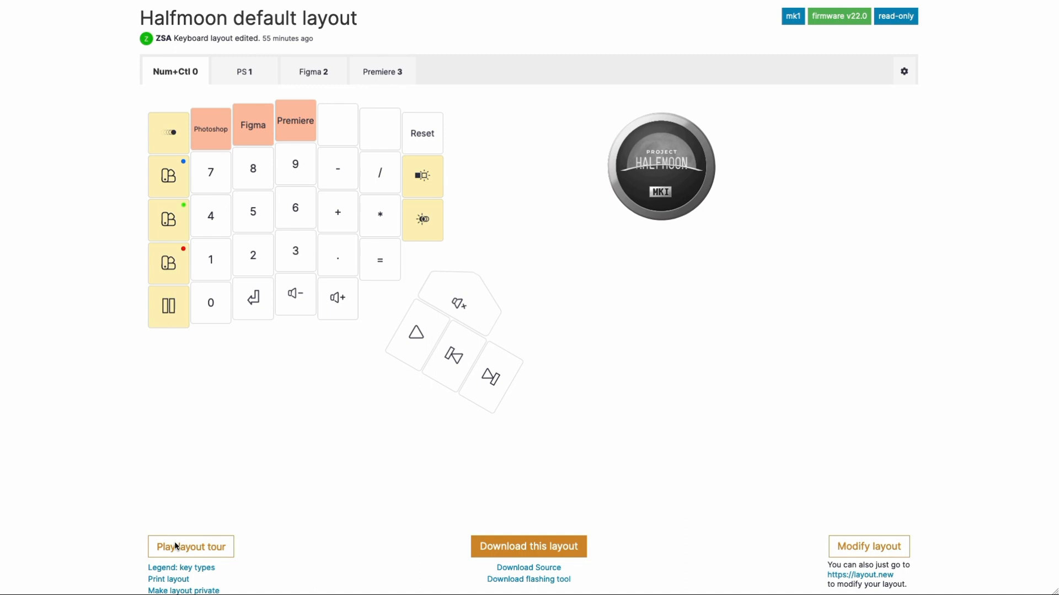
Start the guided layout tour and continue past the welcome to the layer 0 numpad stop
{"action": "left_click", "coordinate": [191, 546]}
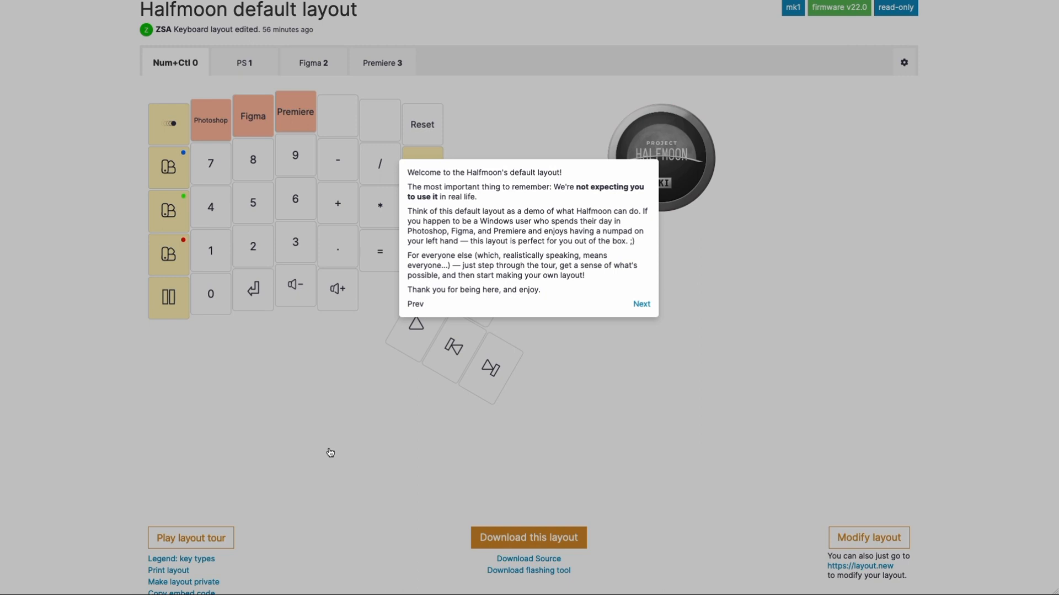
{"action": "left_click", "coordinate": [640, 303]}
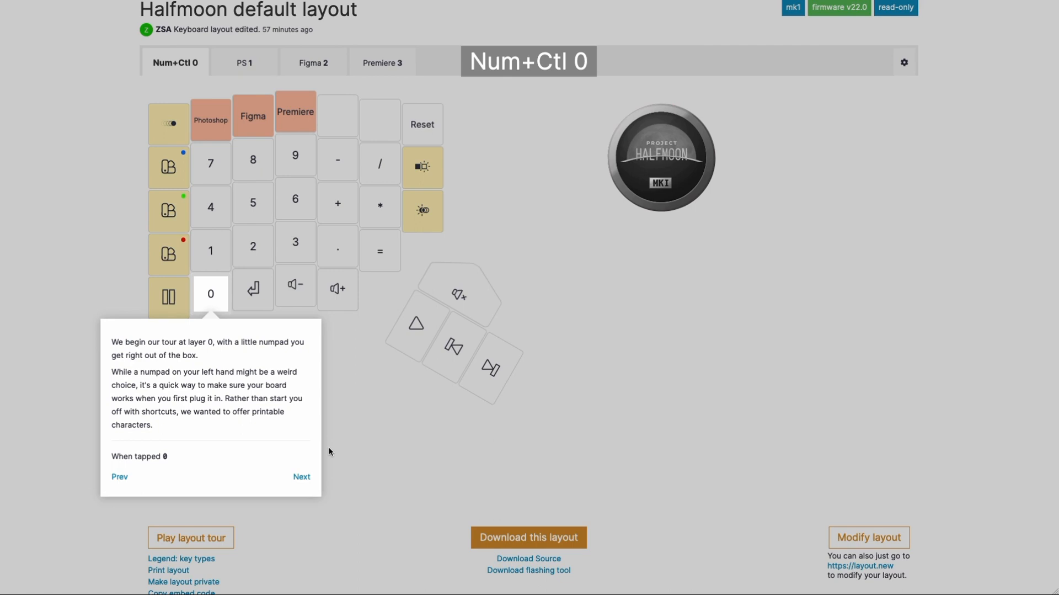
Advance the tour to the stop on the left-edge lighting controls
{"action": "left_click", "coordinate": [300, 476]}
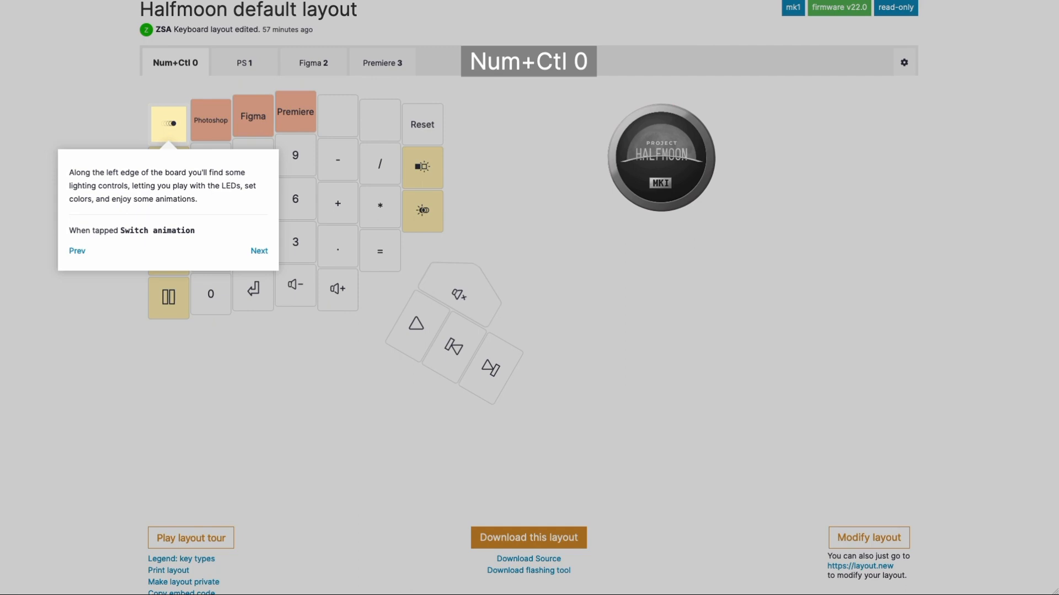
Advance through the lighting, thumb-cluster media and volume stops to the layers explanation
{"action": "left_click", "coordinate": [258, 250]}
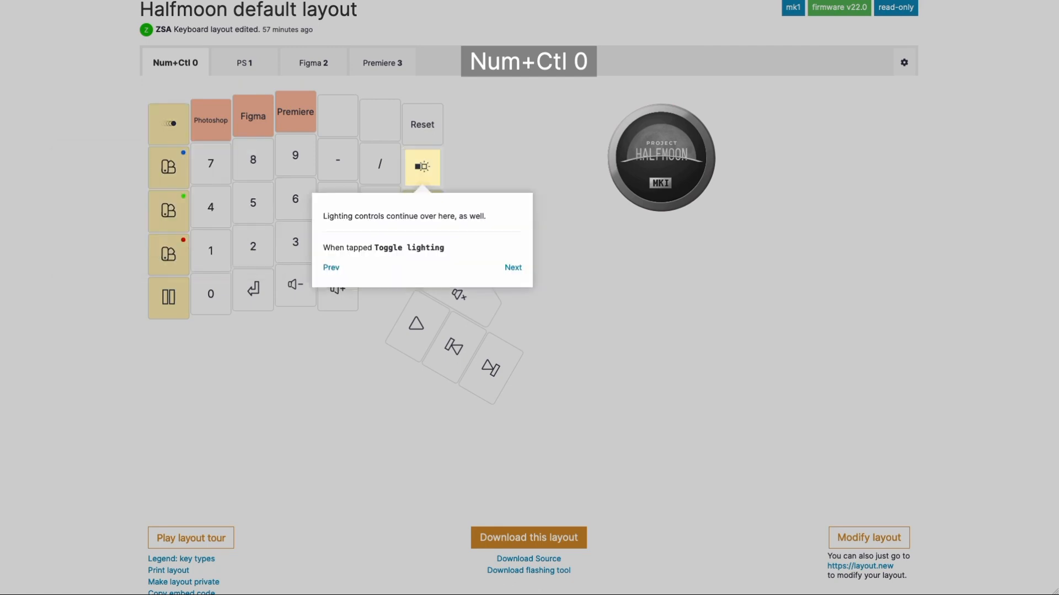
{"action": "left_click", "coordinate": [513, 267]}
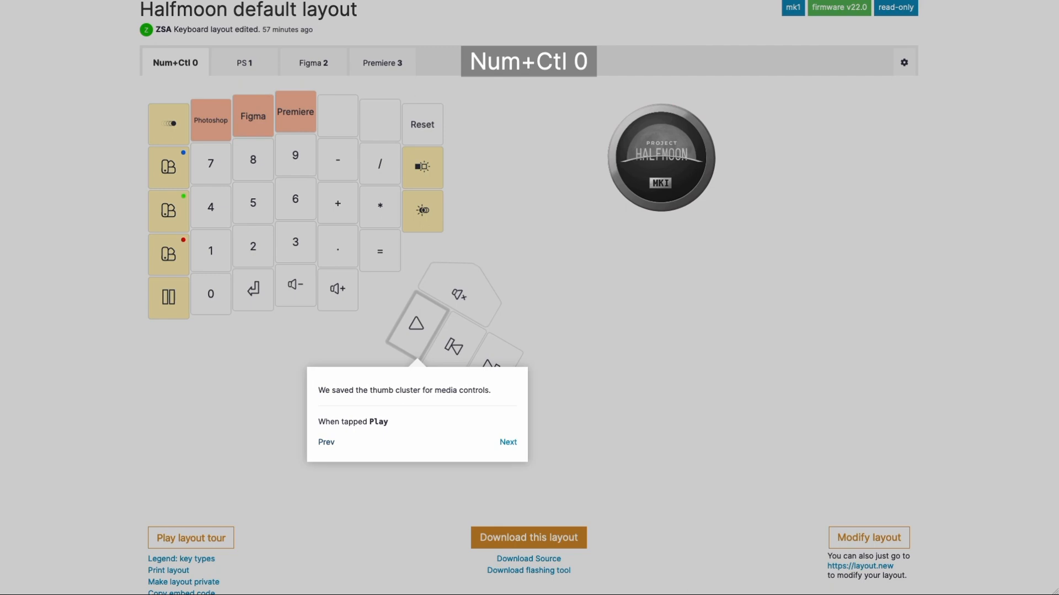
{"action": "left_click", "coordinate": [508, 441]}
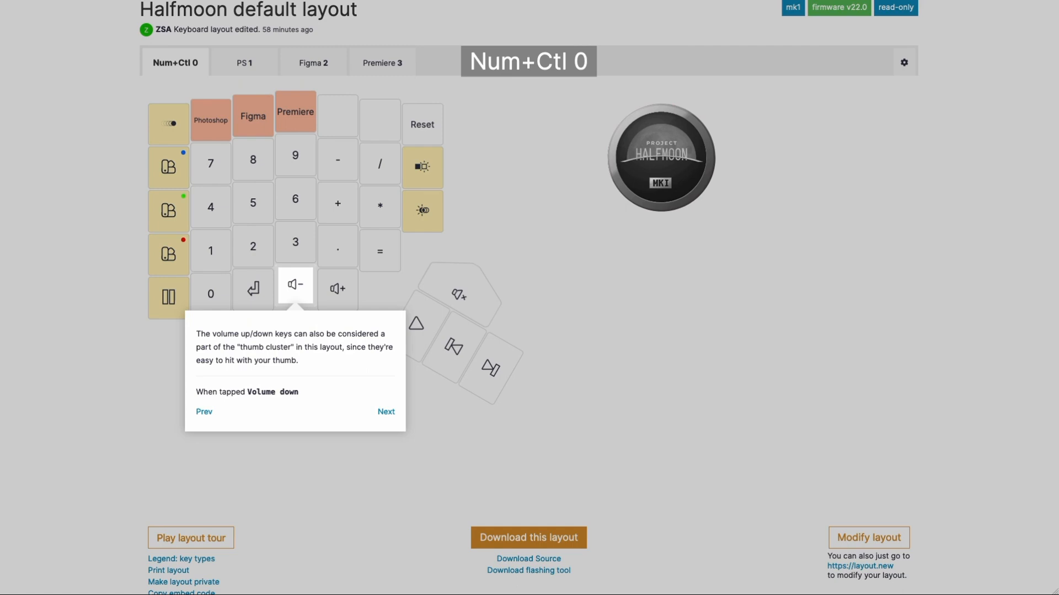
{"action": "left_click", "coordinate": [203, 410]}
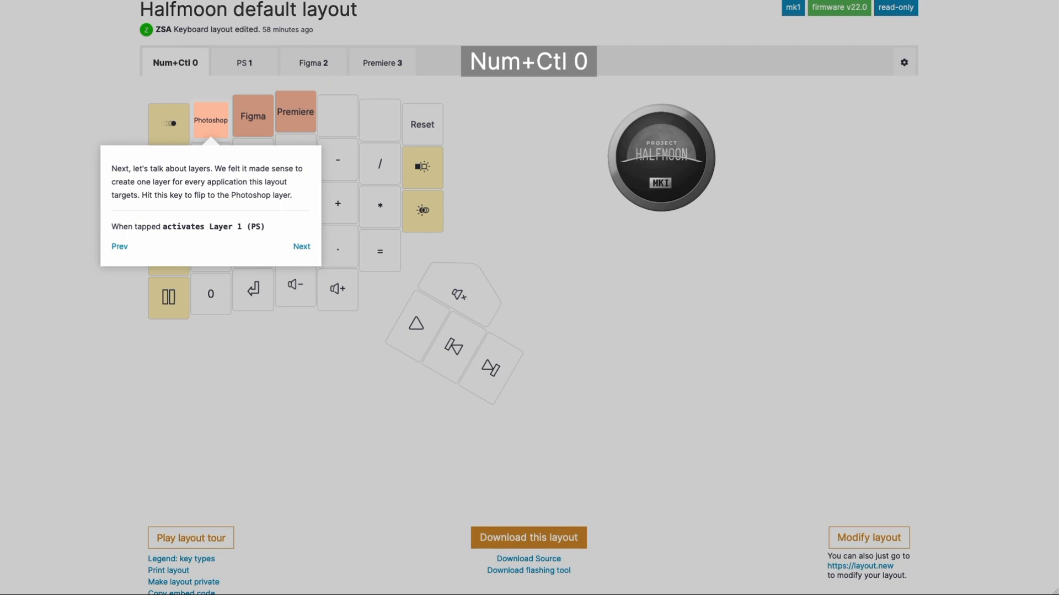
Flip the tour to the PS 1 Photoshop layer and its icon library stop
{"action": "left_click", "coordinate": [301, 246]}
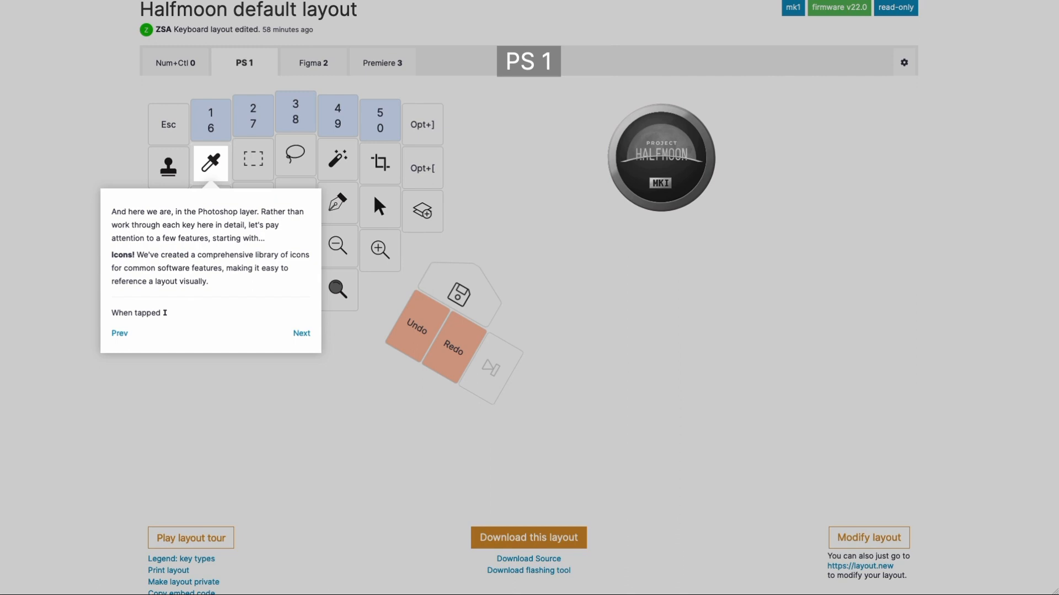
Move on to the multi-function key sending Ctrl+A on tap, Ctrl+D on double-tap
{"action": "left_click", "coordinate": [301, 332]}
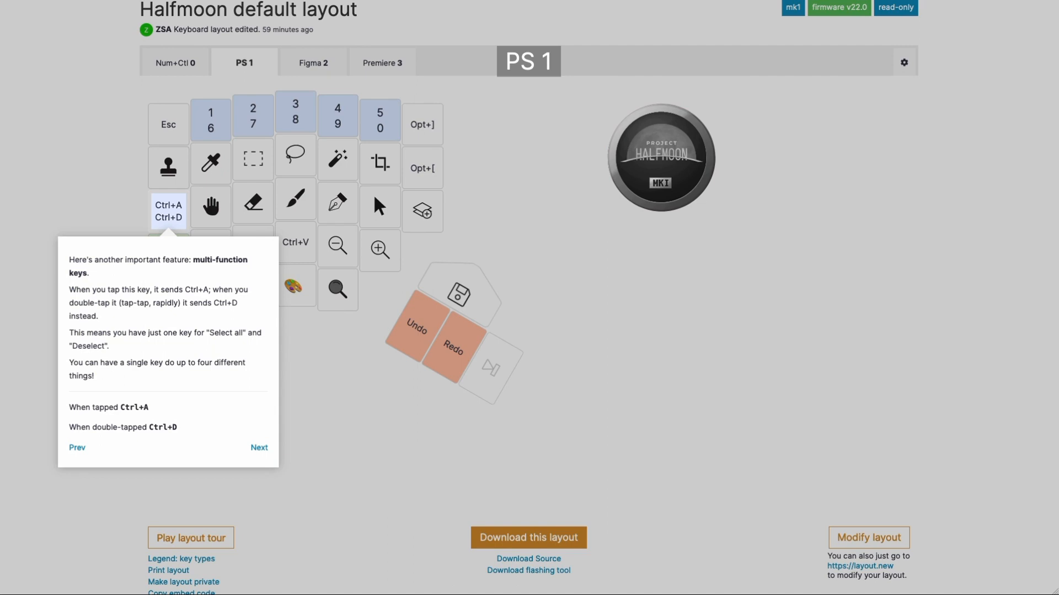
Continue past the go-home key stop back to layer 0's Figma layer key
{"action": "left_click", "coordinate": [258, 447]}
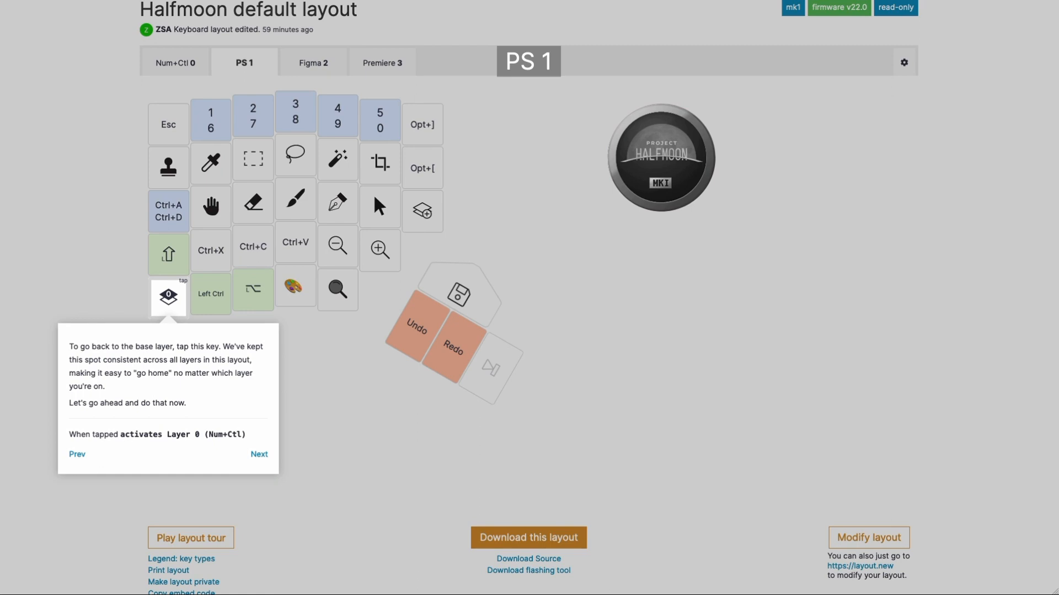
{"action": "left_click", "coordinate": [258, 453]}
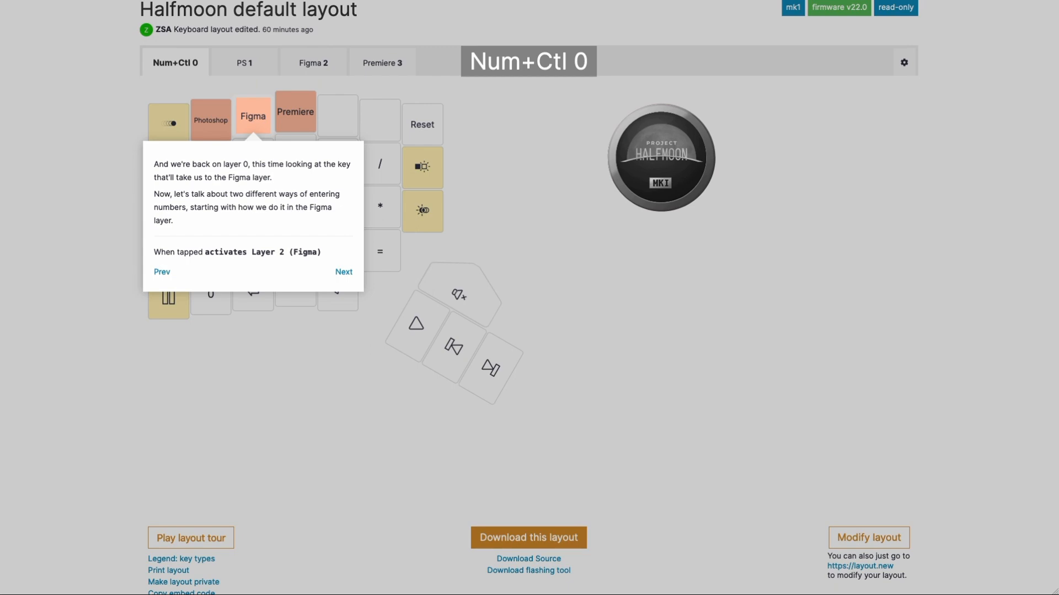
Continue past the Figma layer key to the blank unassigned key stop
{"action": "left_click", "coordinate": [344, 272]}
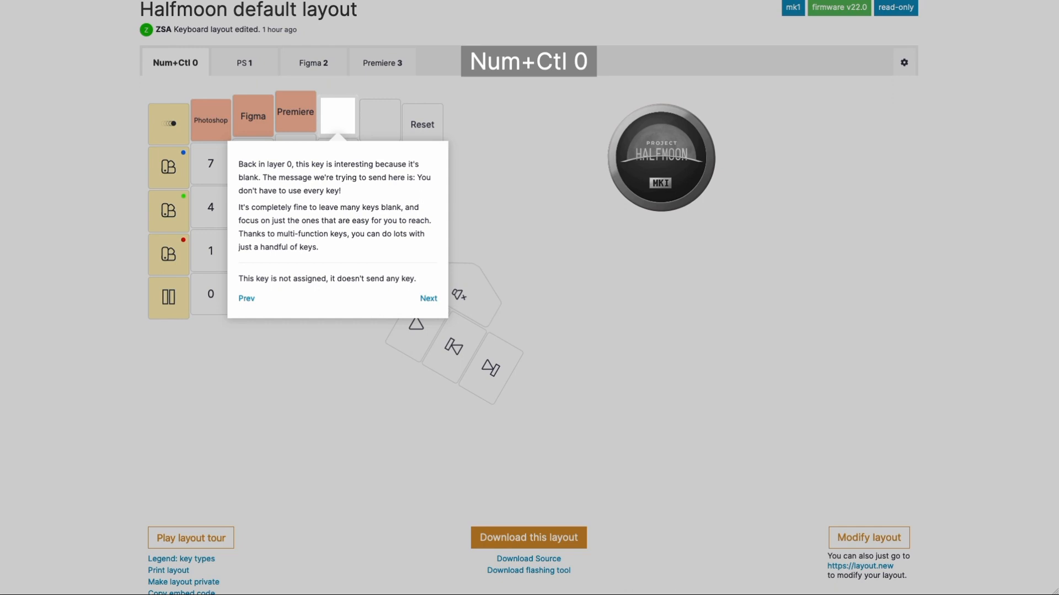
Continue through the Reset key stop to the closing summary of takeaways
{"action": "left_click", "coordinate": [429, 298]}
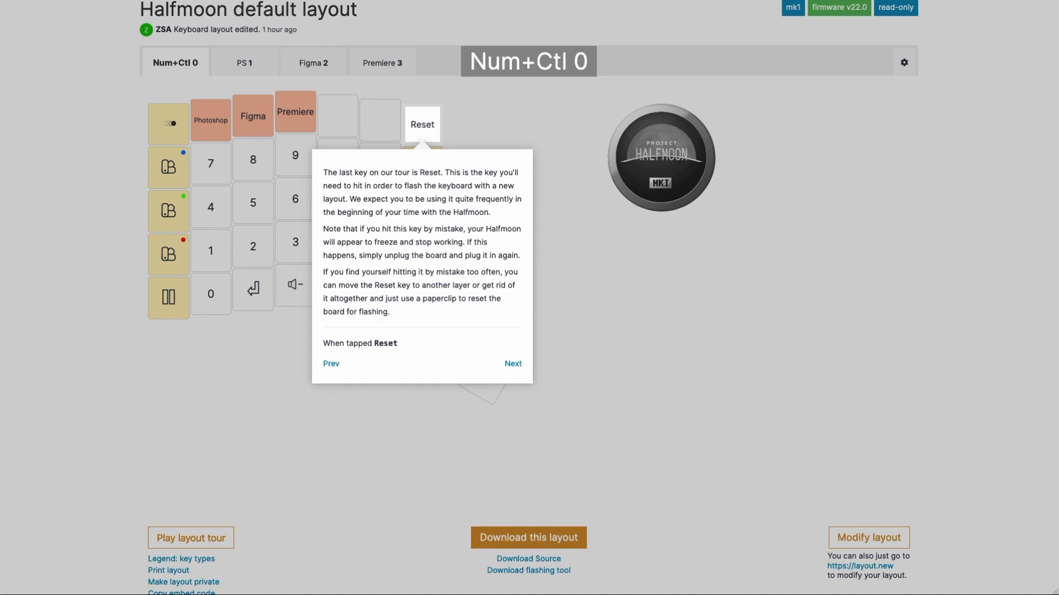
{"action": "left_click", "coordinate": [513, 363]}
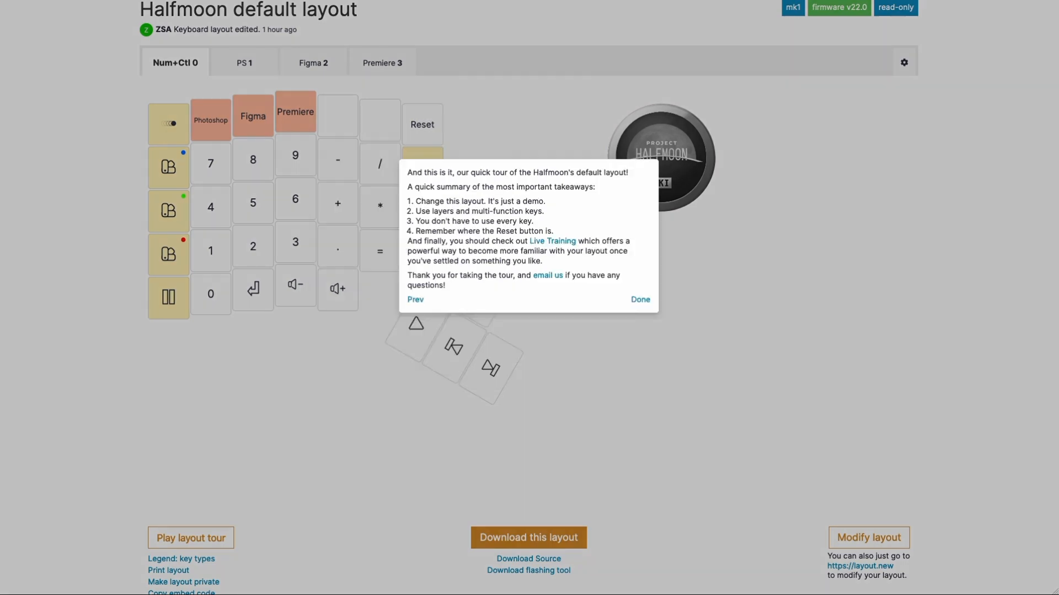